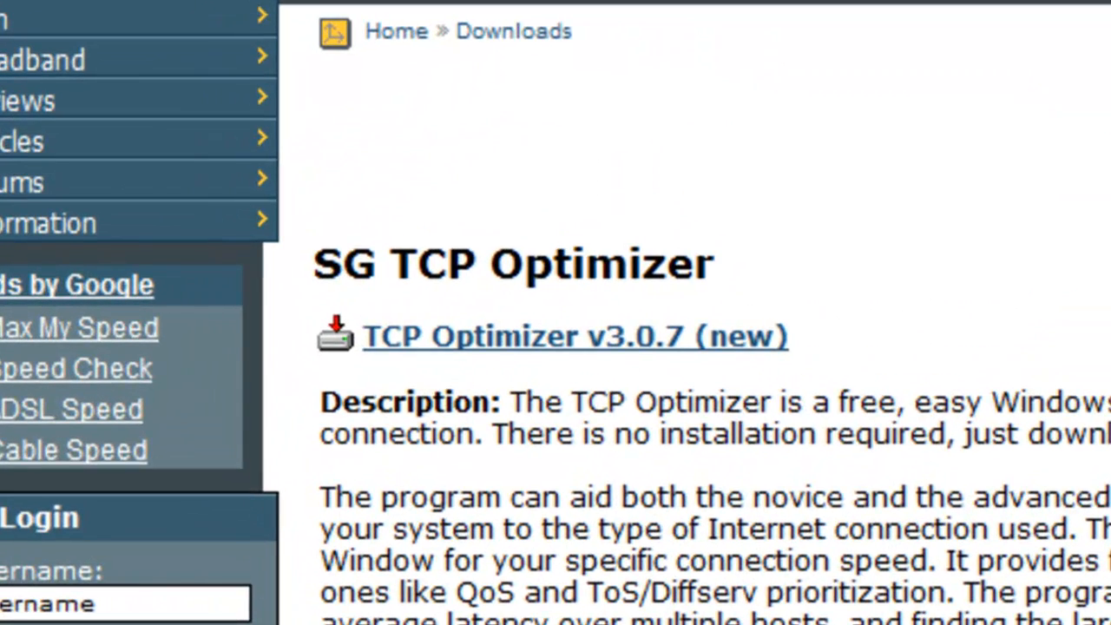
{"action": "mouse_move", "coordinate": [455, 378]}
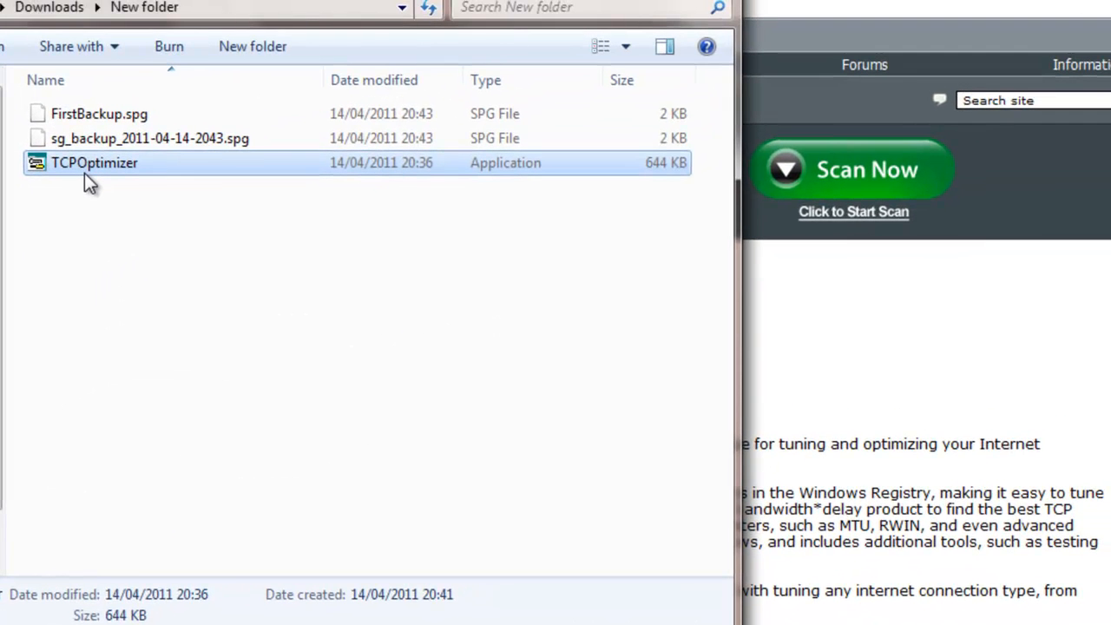
- Run TCPOptimizer as administrator from its folder so its General Settings appear
{"action": "right_click", "coordinate": [93, 163]}
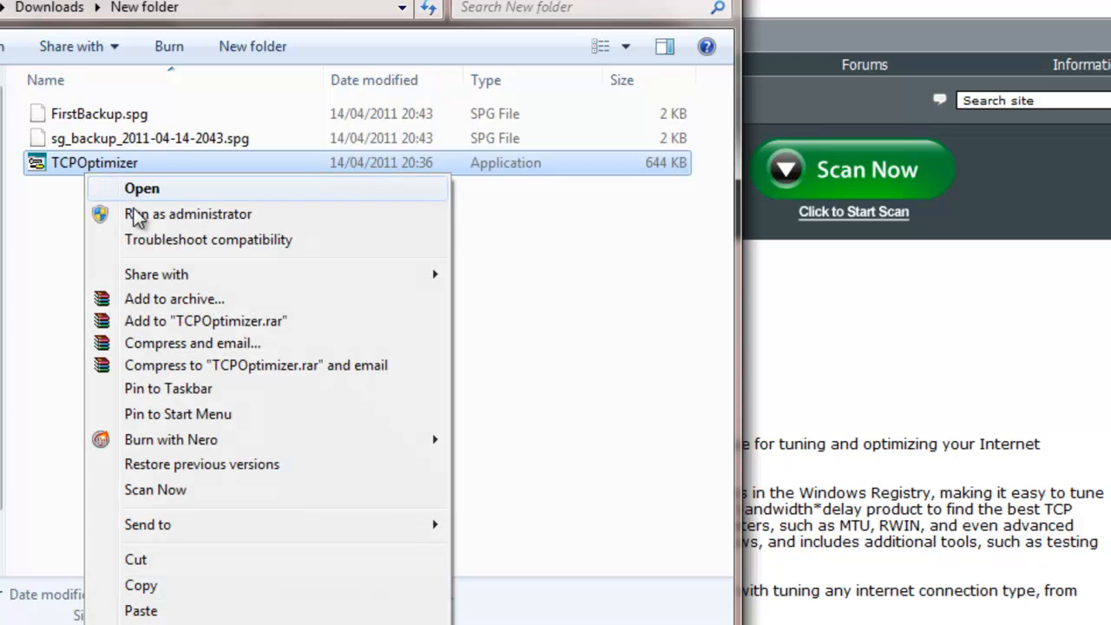
{"action": "mouse_move", "coordinate": [188, 222]}
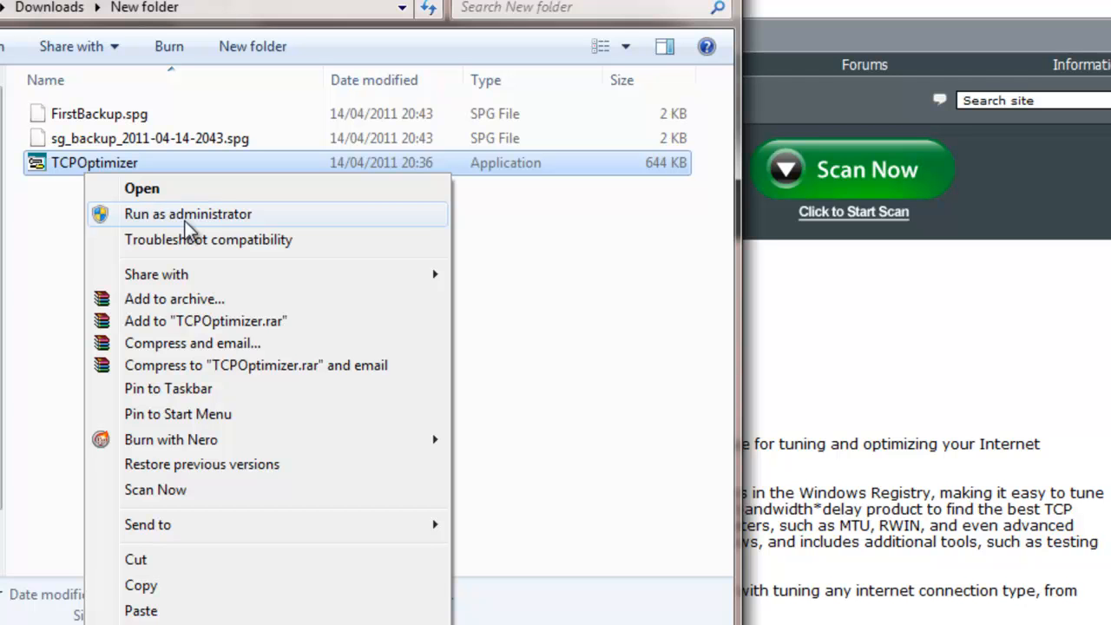
{"action": "left_click", "coordinate": [187, 213]}
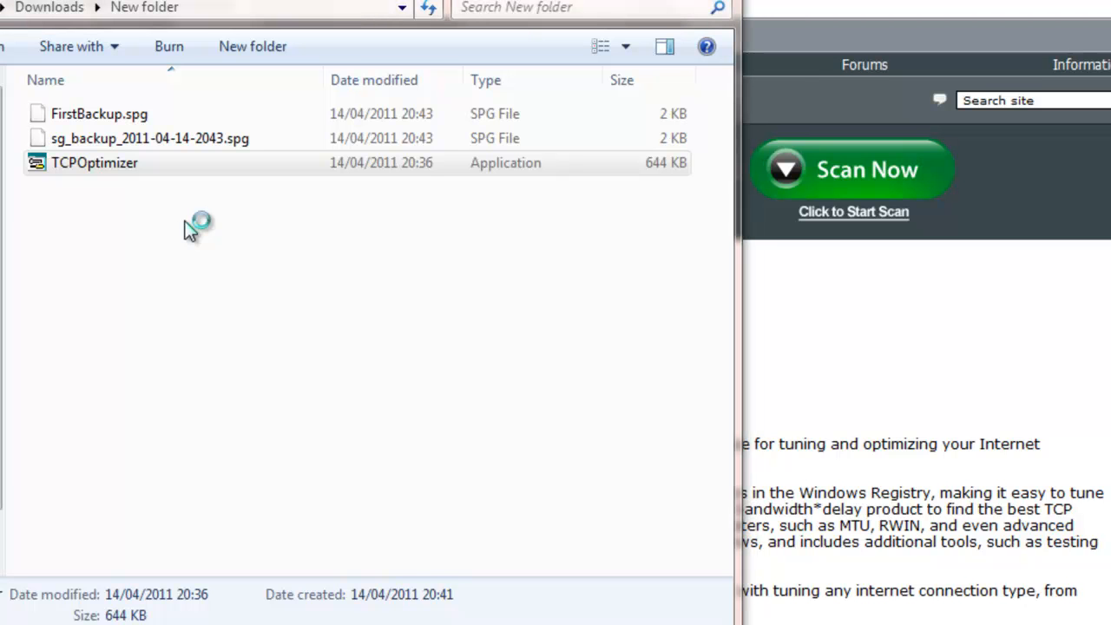
{"action": "double_click", "coordinate": [94, 163]}
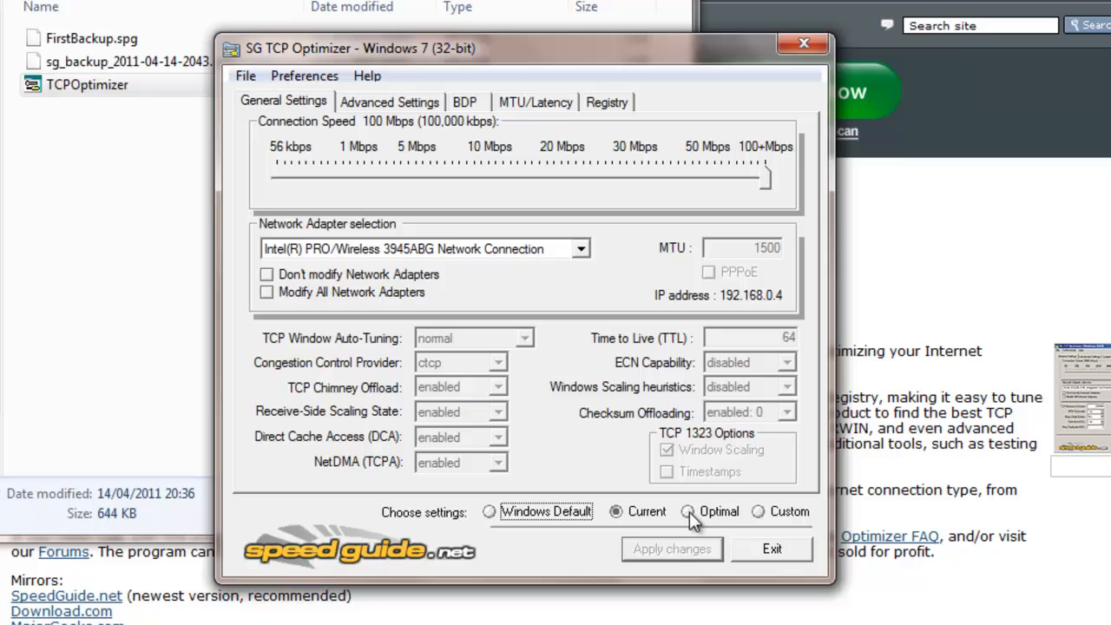
- Choose the Optimal preset with the Connection Speed slider at its 100 Mbps maximum and preview the changes
{"action": "left_click", "coordinate": [687, 510]}
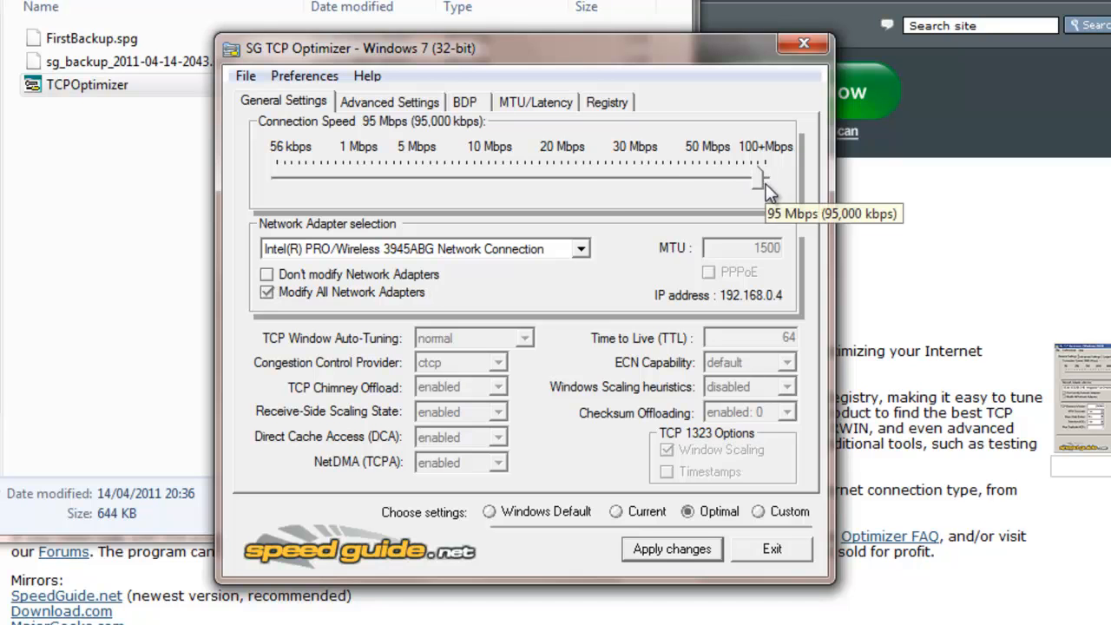
{"action": "left_click_drag", "start_coordinate": [760, 182], "coordinate": [365, 182]}
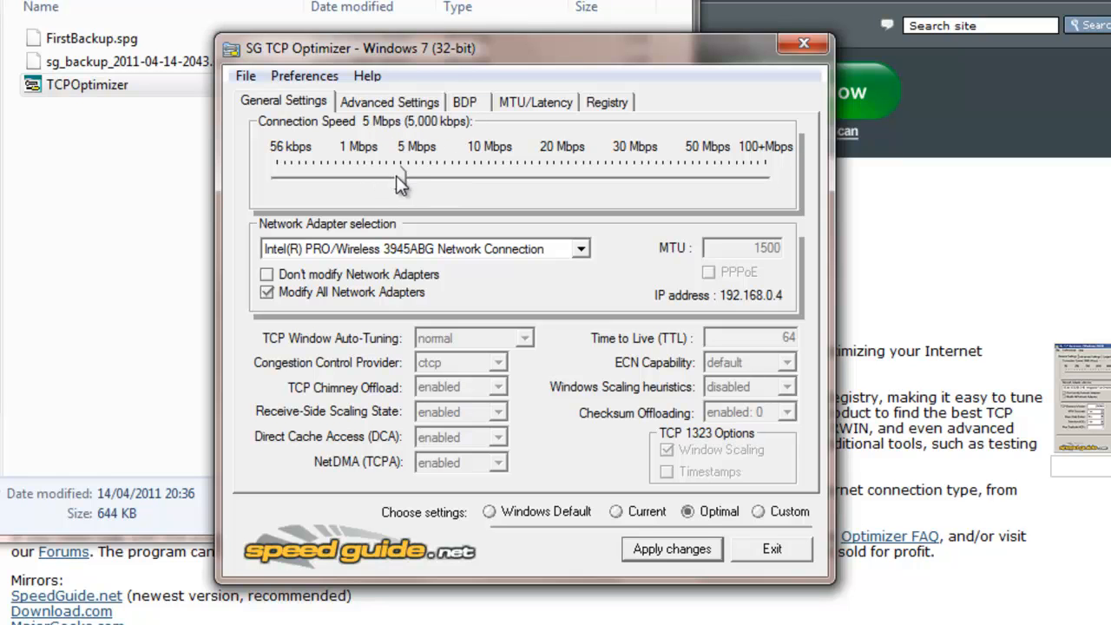
{"action": "left_click_drag", "start_coordinate": [399, 178], "coordinate": [563, 179]}
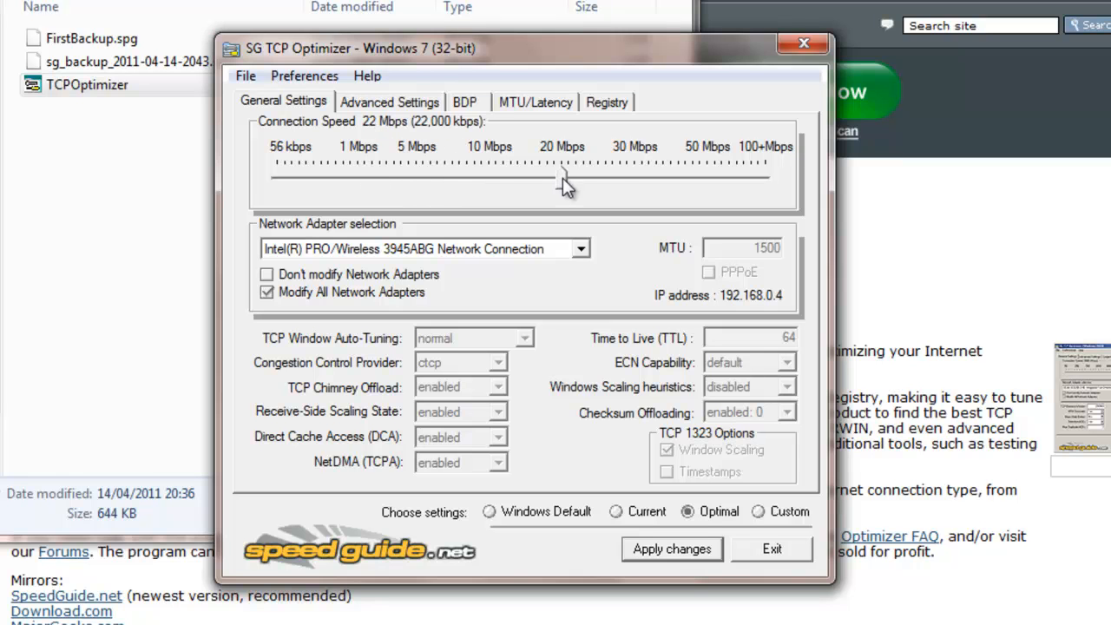
{"action": "left_click_drag", "start_coordinate": [563, 179], "coordinate": [764, 178]}
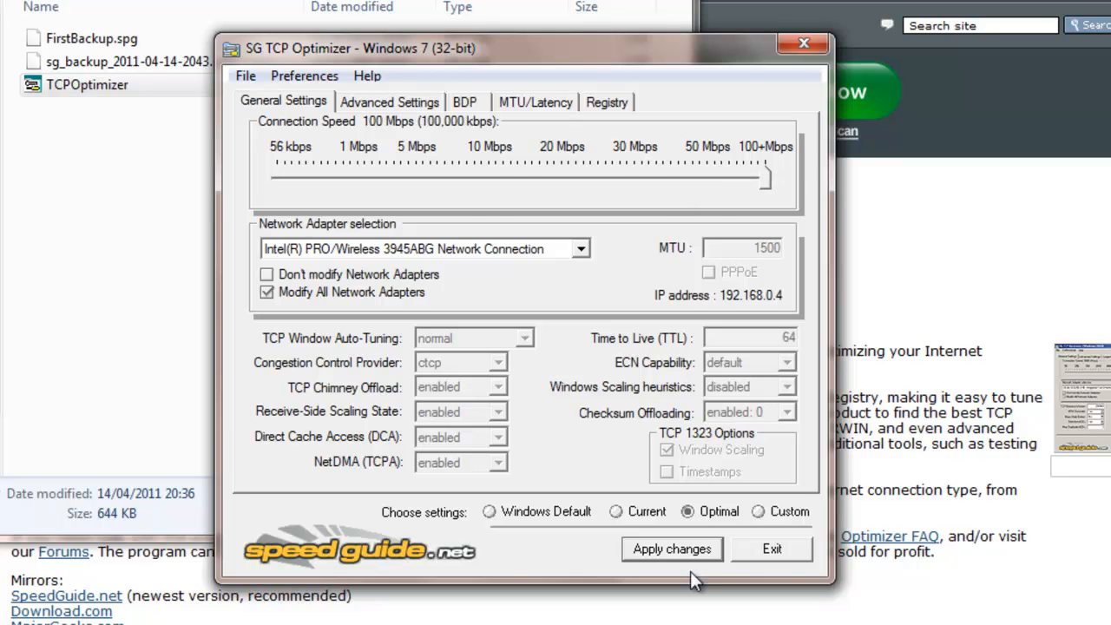
{"action": "left_click", "coordinate": [670, 548]}
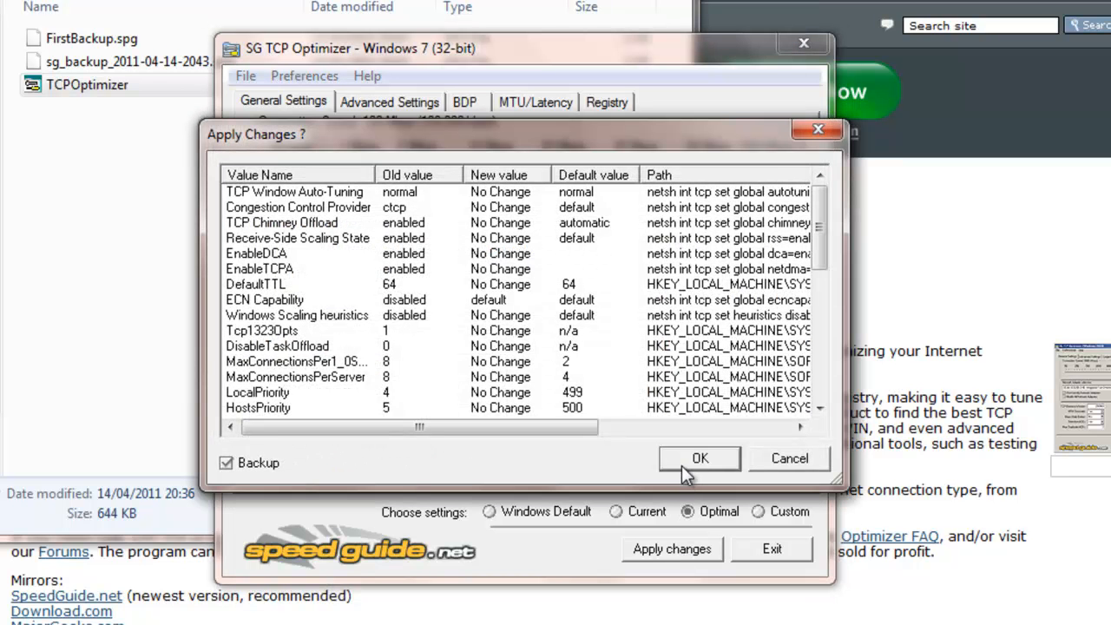
- Confirm the Optimal changes with a backup saved and decline the immediate reboot
{"action": "left_click", "coordinate": [699, 458]}
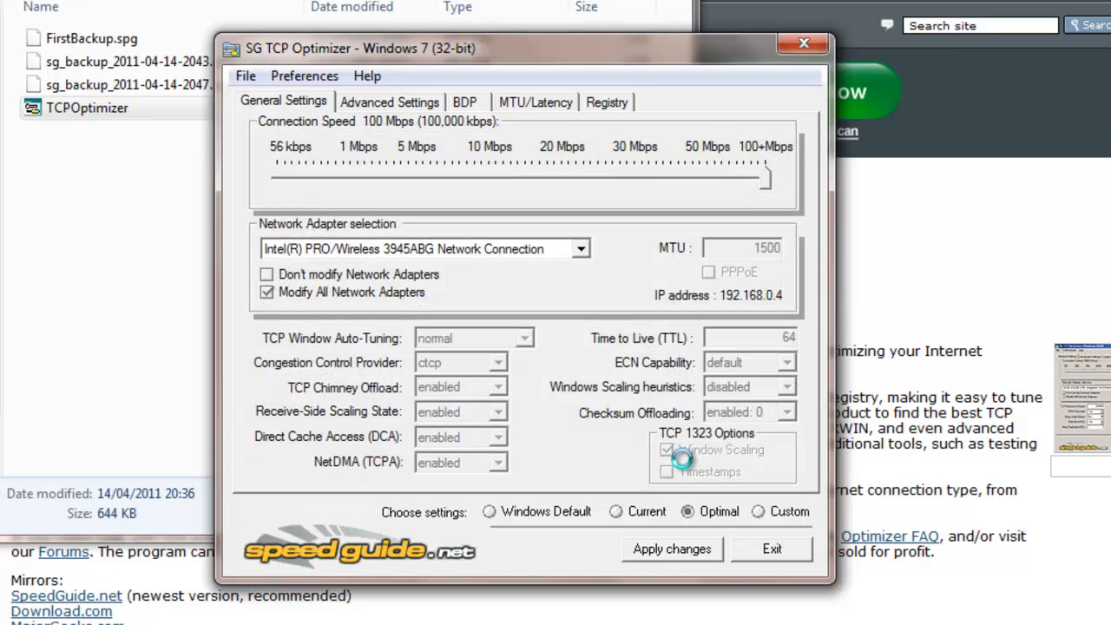
{"action": "left_click", "coordinate": [670, 548]}
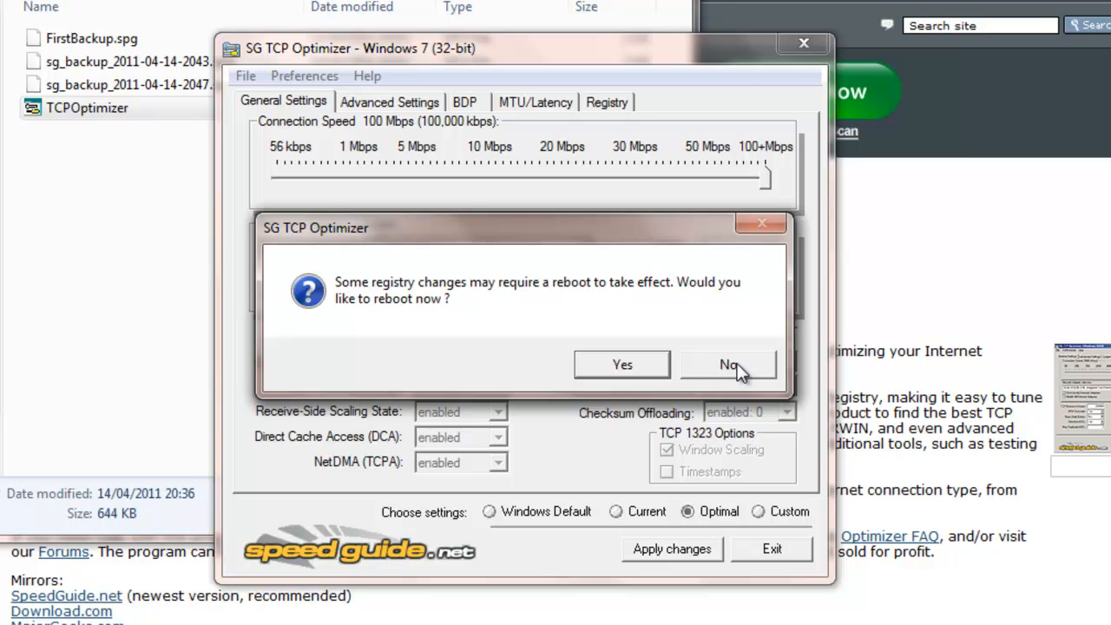
{"action": "left_click", "coordinate": [727, 365]}
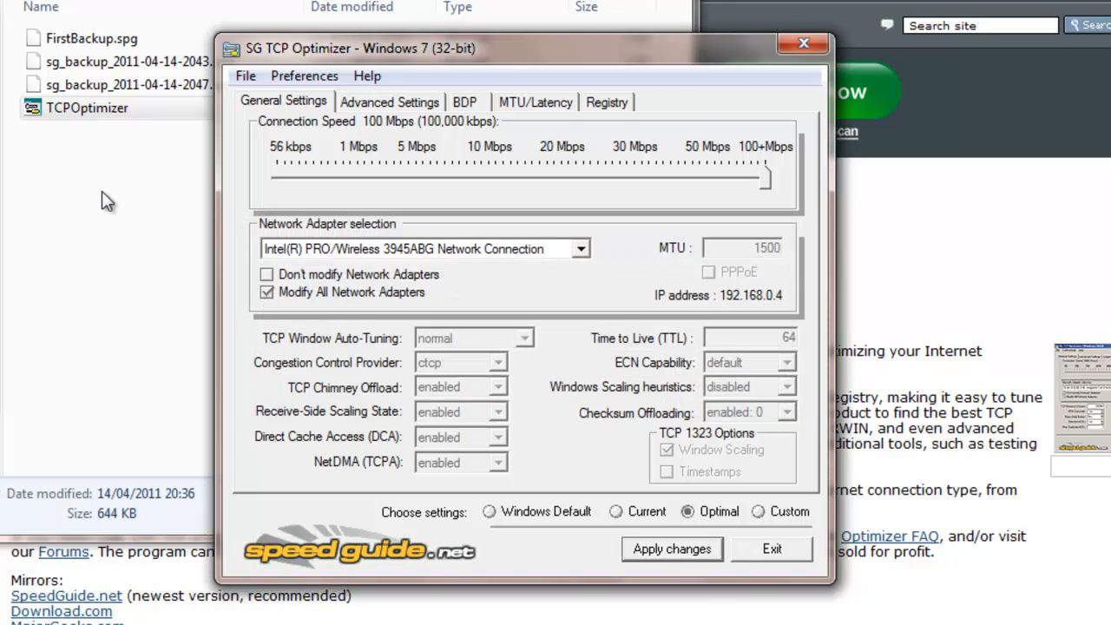
{"action": "mouse_move", "coordinate": [831, 590]}
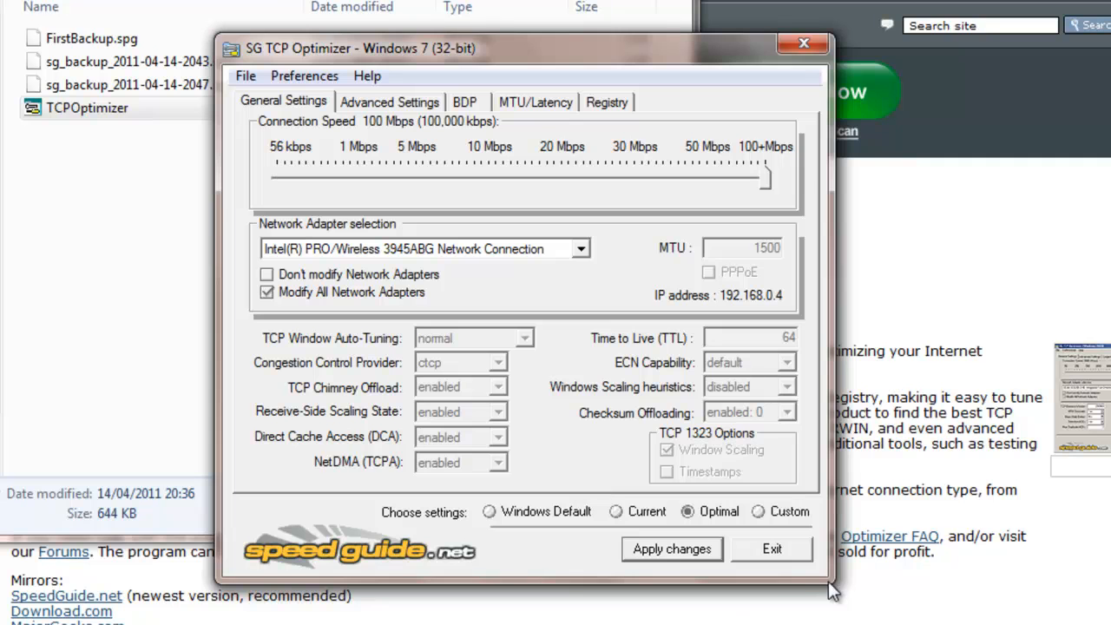
{"action": "mouse_move", "coordinate": [754, 453]}
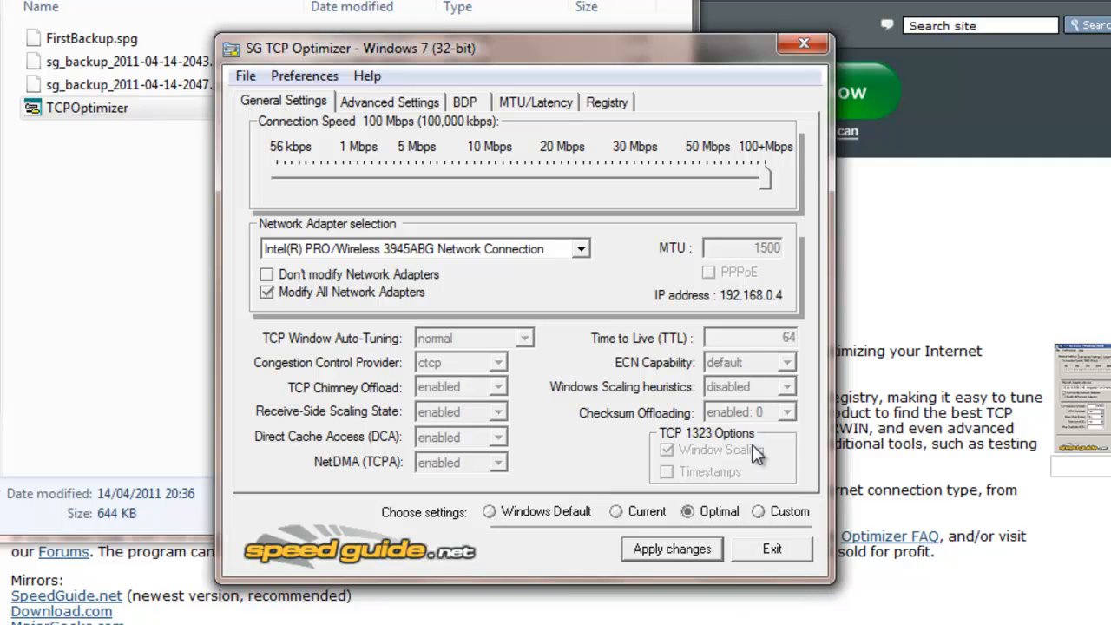
{"action": "mouse_move", "coordinate": [781, 415]}
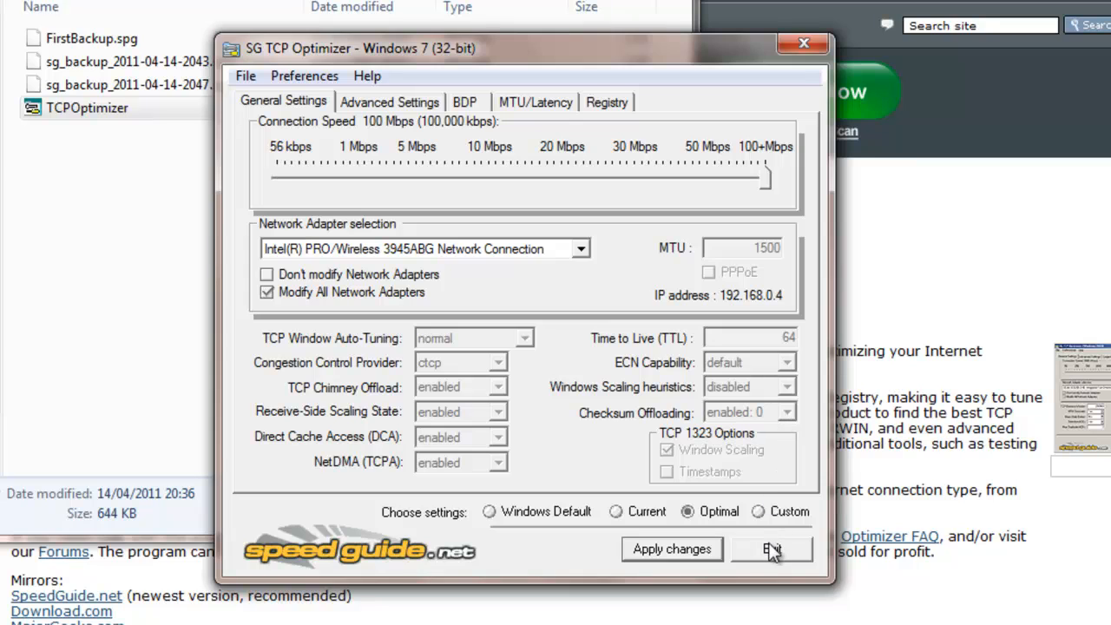
- Exit TCP Optimizer and begin a speedtest.net test in Chrome
{"action": "left_click", "coordinate": [771, 548]}
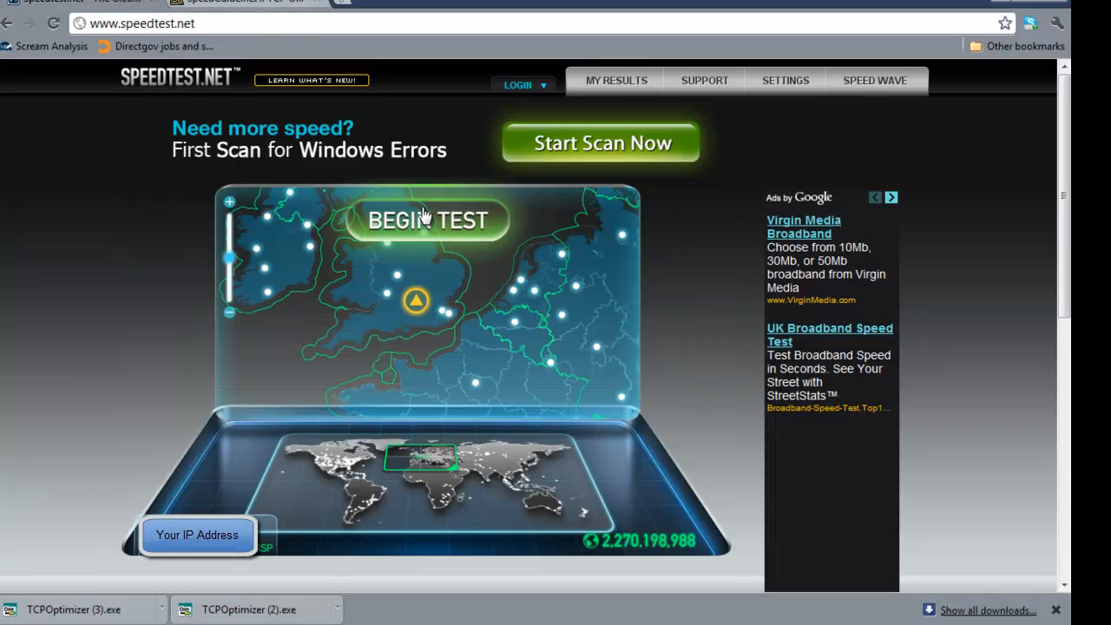
{"action": "left_click", "coordinate": [427, 218]}
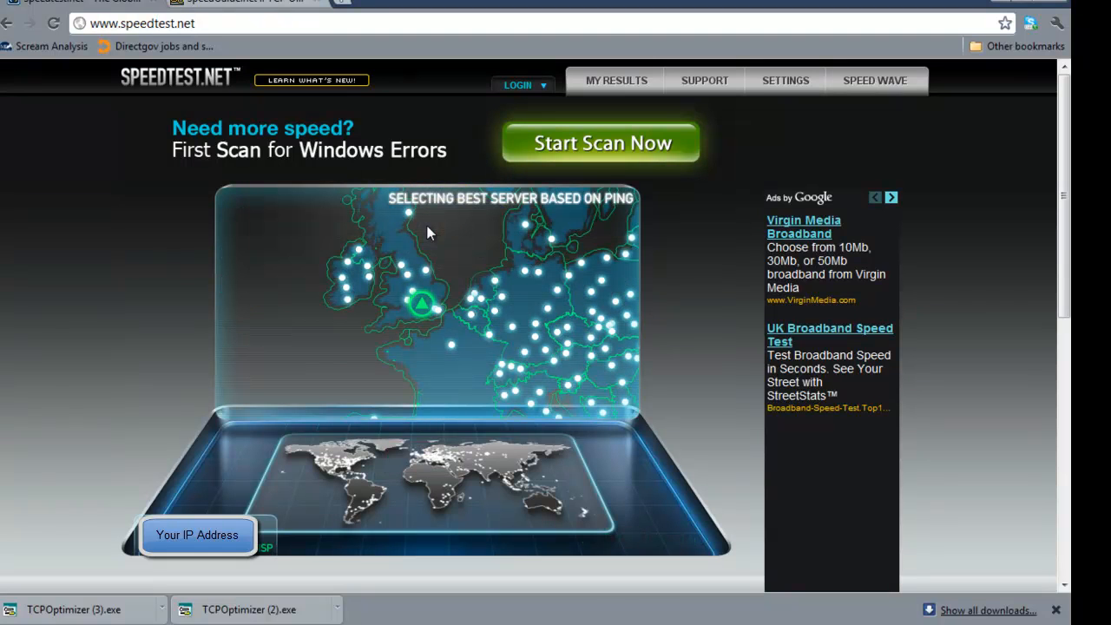